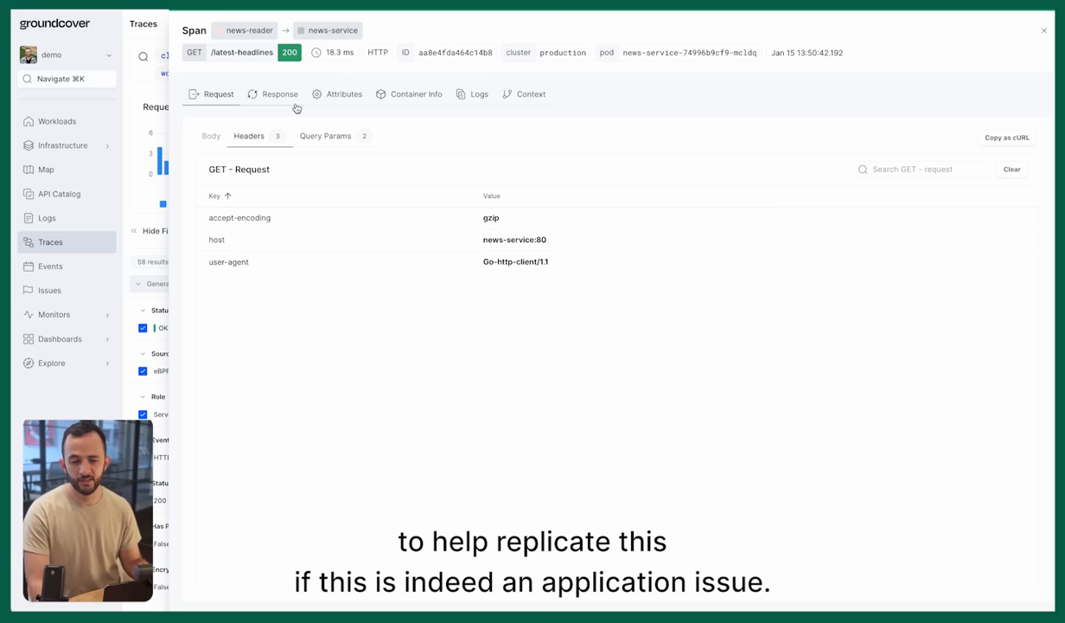
Open a different news-reader to news-service GET /latest-headlines span with its request headers.
click(1044, 31)
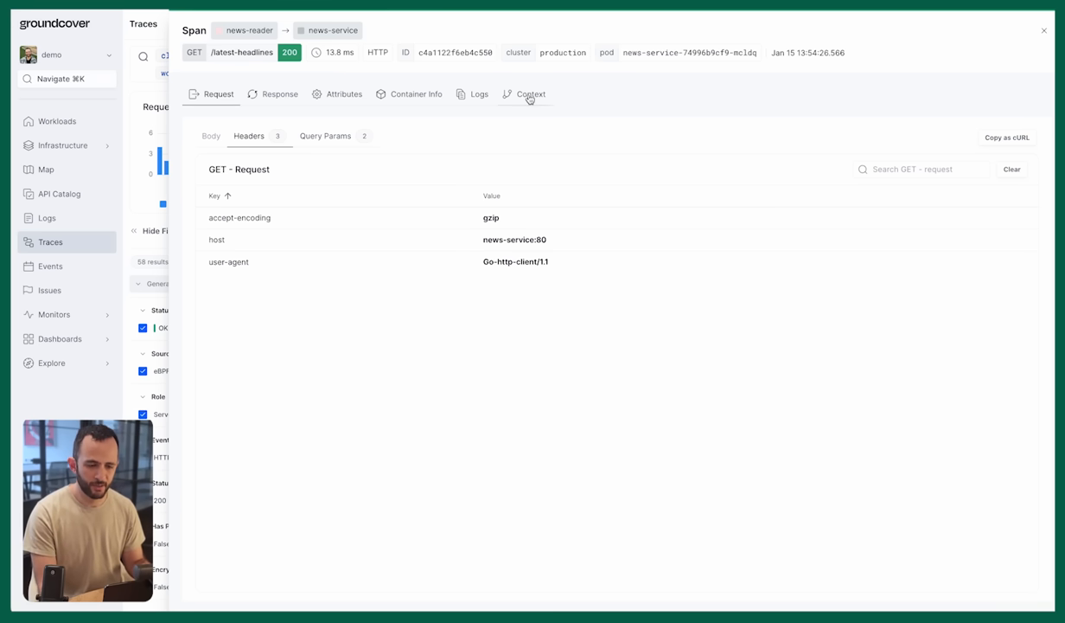
Review the span's Context charts, then switch to the slower 61.5 ms /latest-headlines span.
click(529, 94)
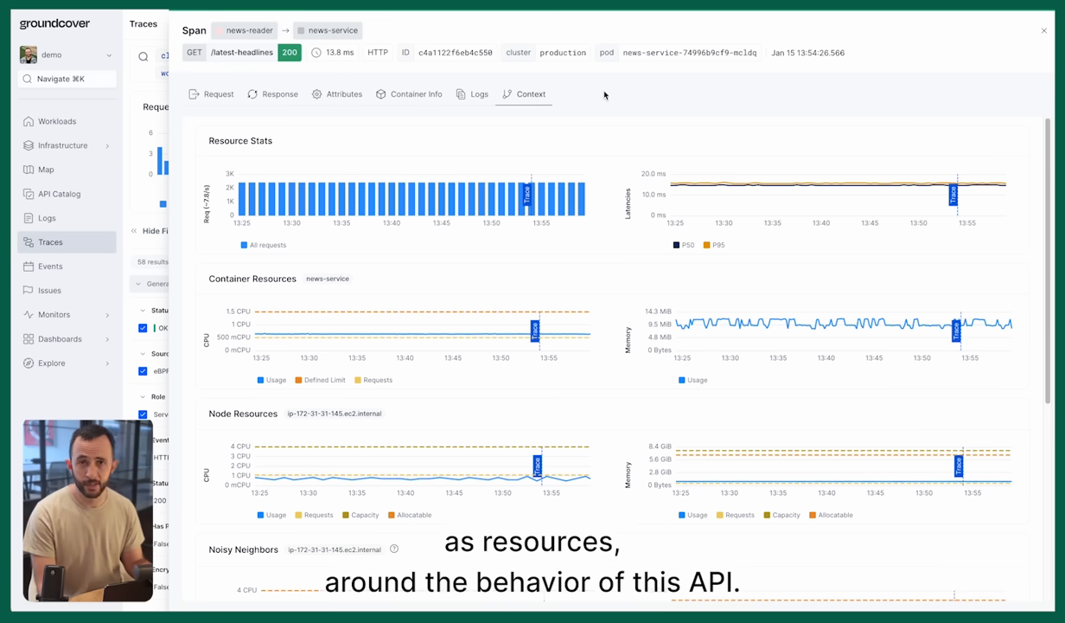
click(1041, 33)
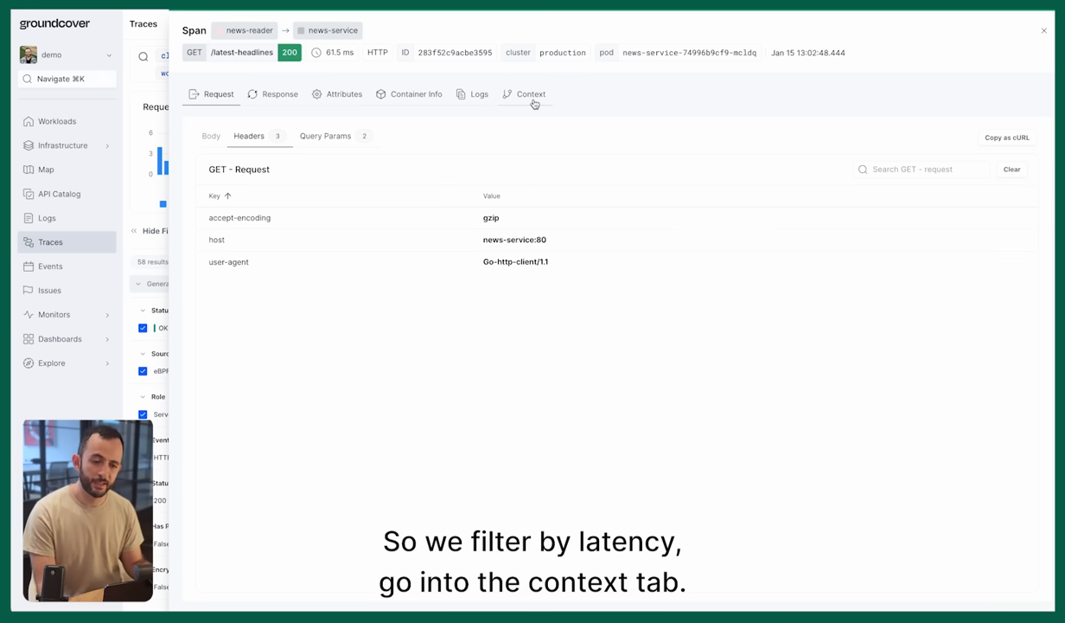
Show the 61.5 ms span's Context charts with latency and container CPU rising.
click(529, 93)
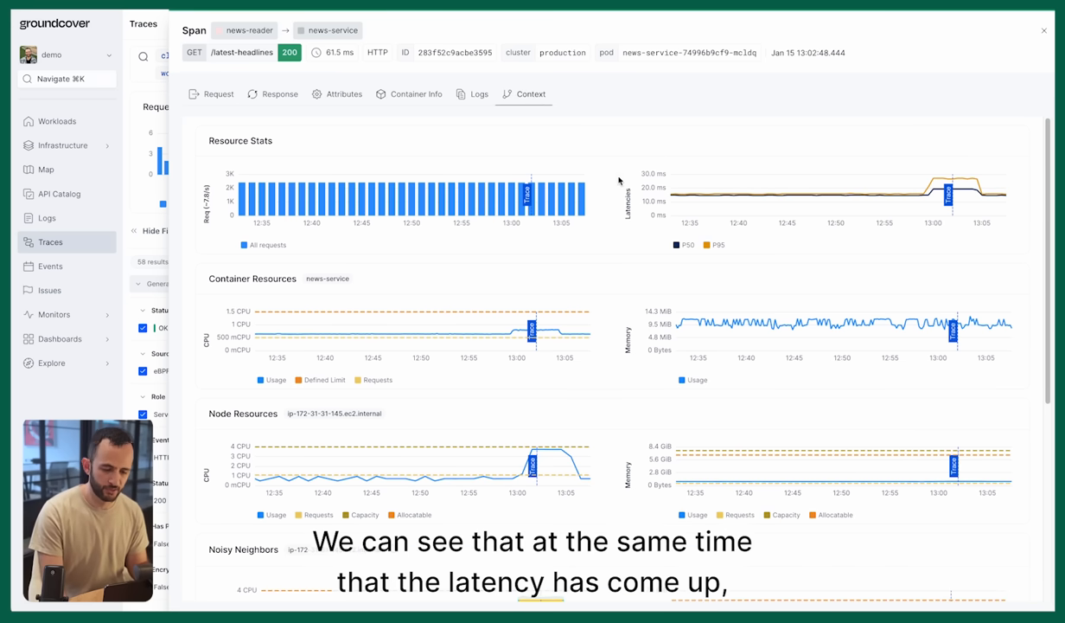
mouse_move(924, 131)
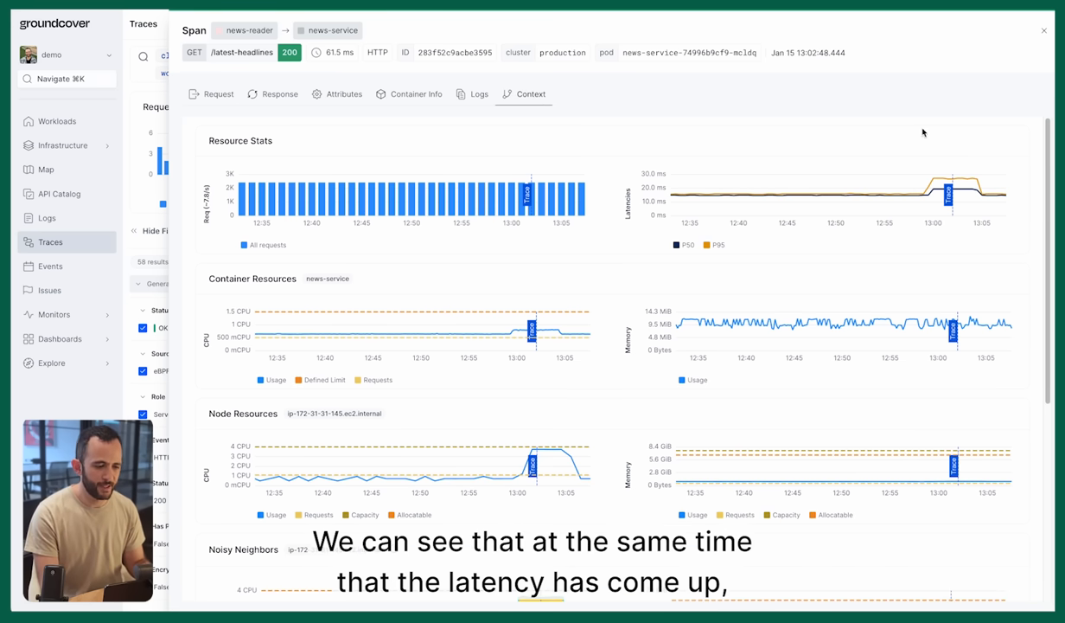
mouse_move(977, 235)
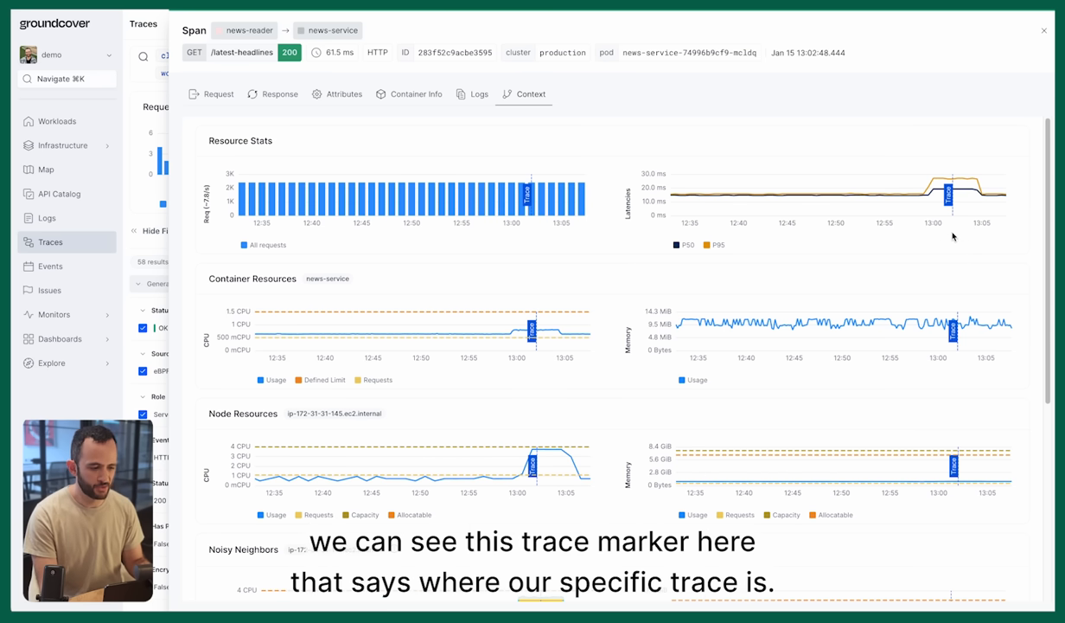
mouse_move(952, 244)
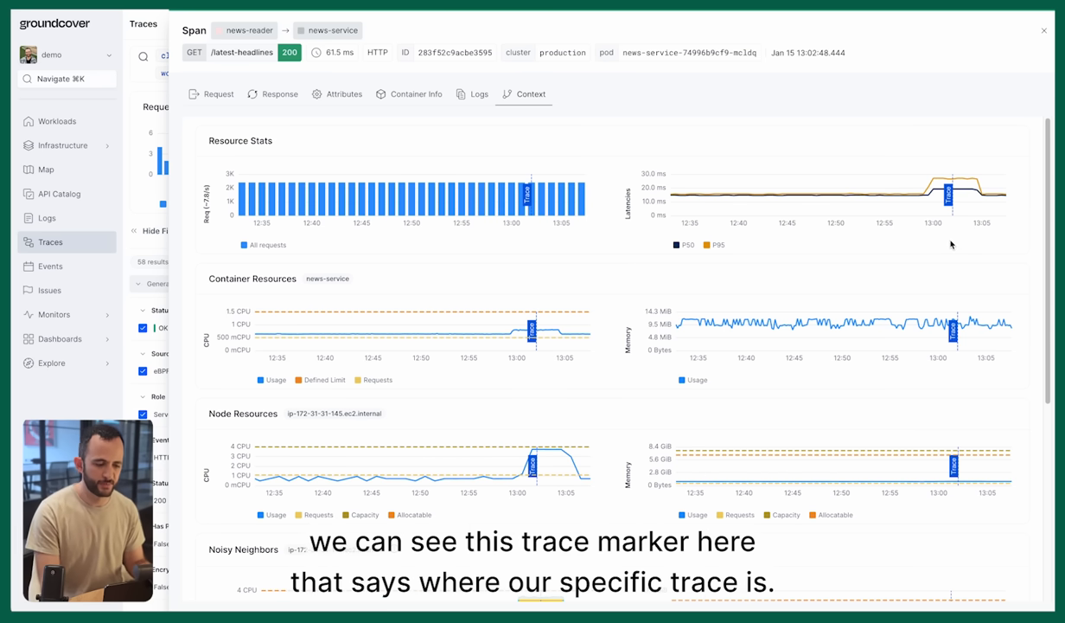
mouse_move(613, 339)
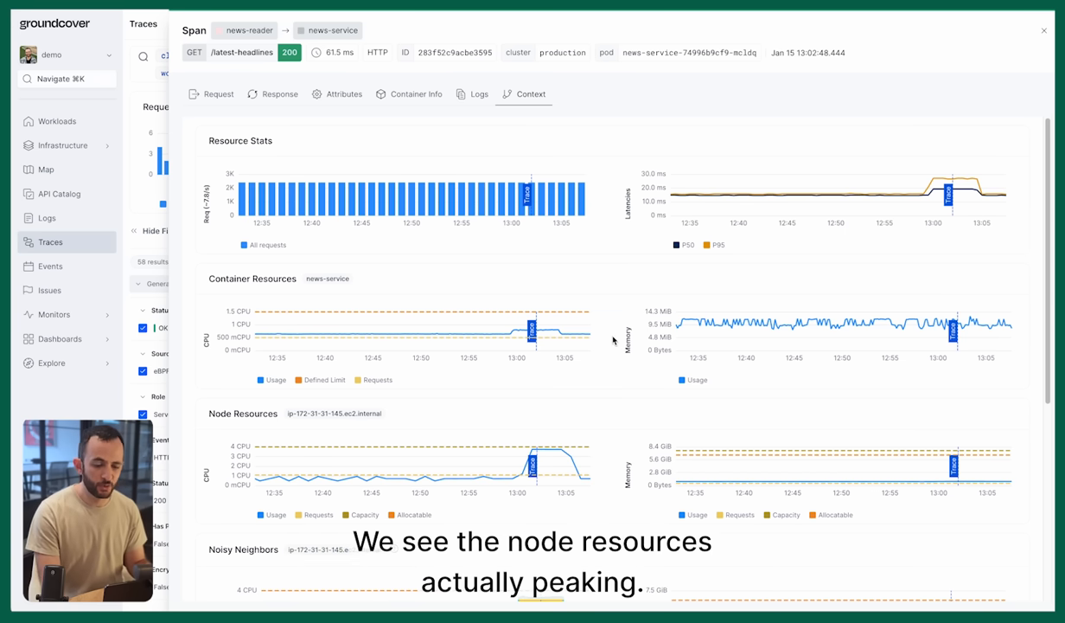
Reveal the Noisy Neighbors CPU chart where backup-service usage surges at the trace time.
scroll(down, 3)
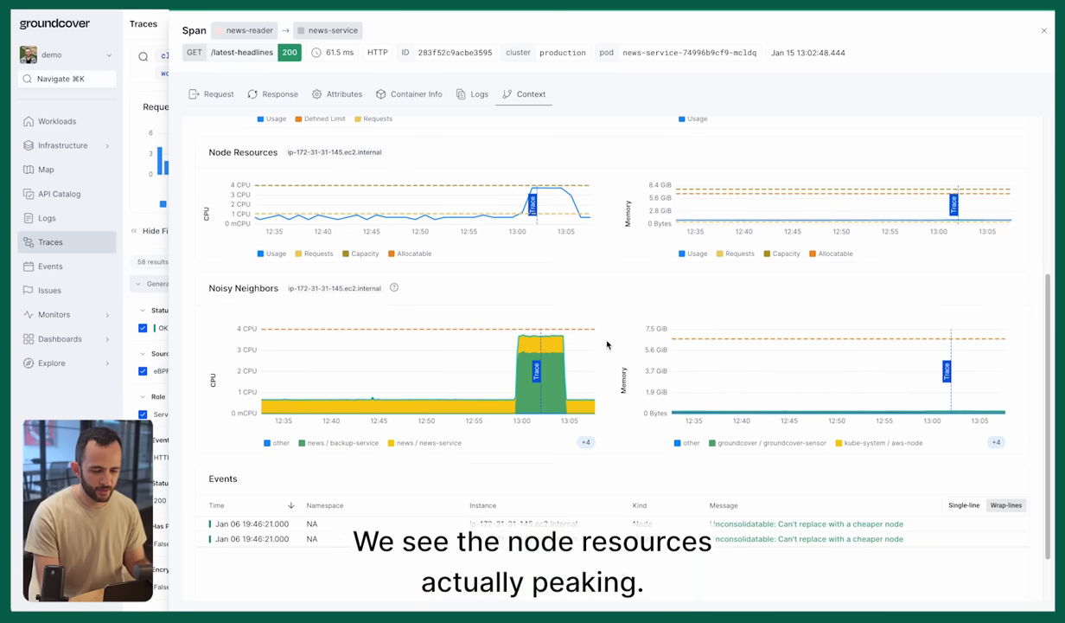
mouse_move(602, 320)
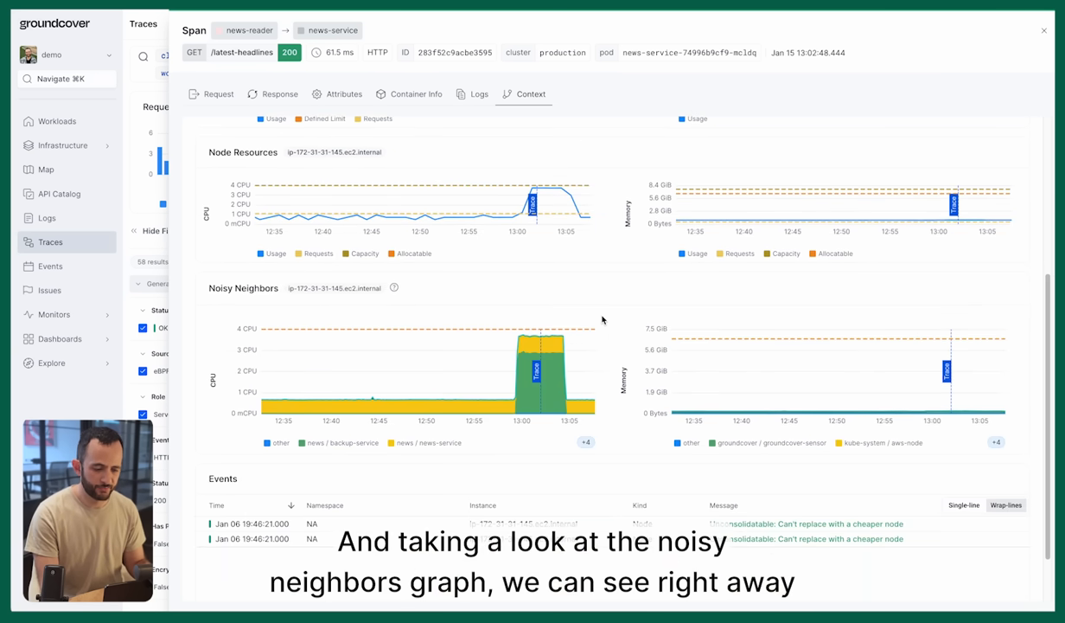
mouse_move(560, 340)
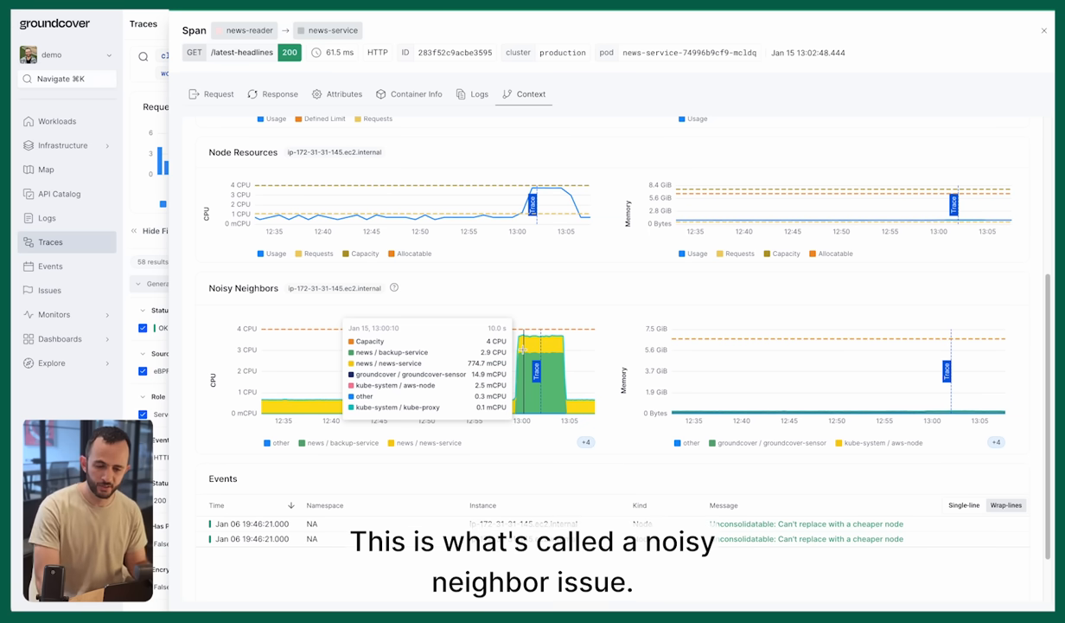
mouse_move(553, 289)
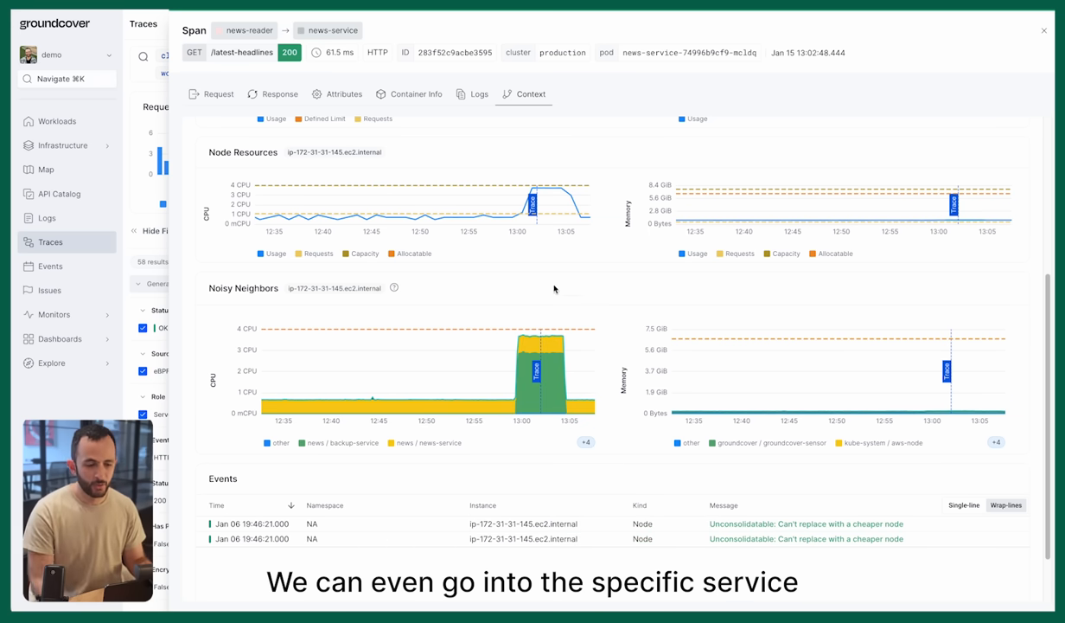
Find 'back' in quick search and open the backup-service workload's Resources page.
text(backup)
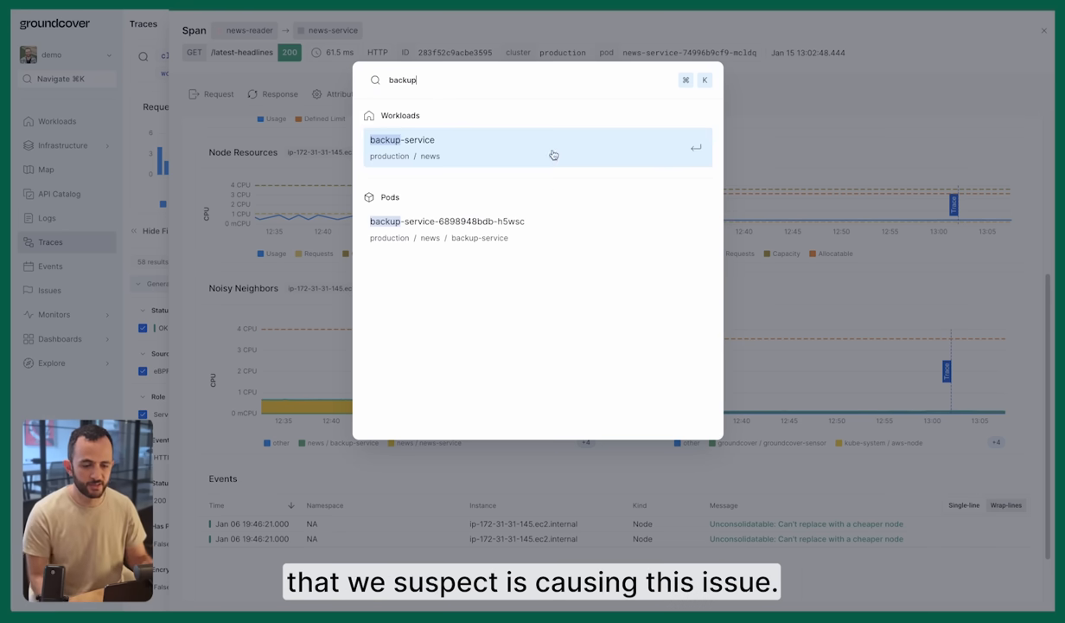
click(402, 139)
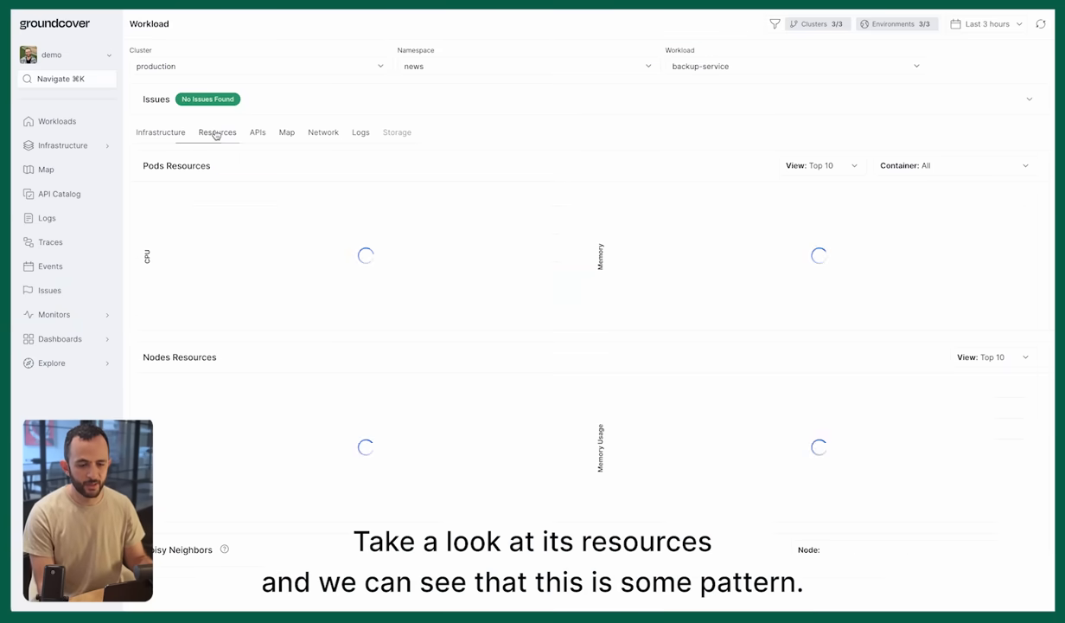